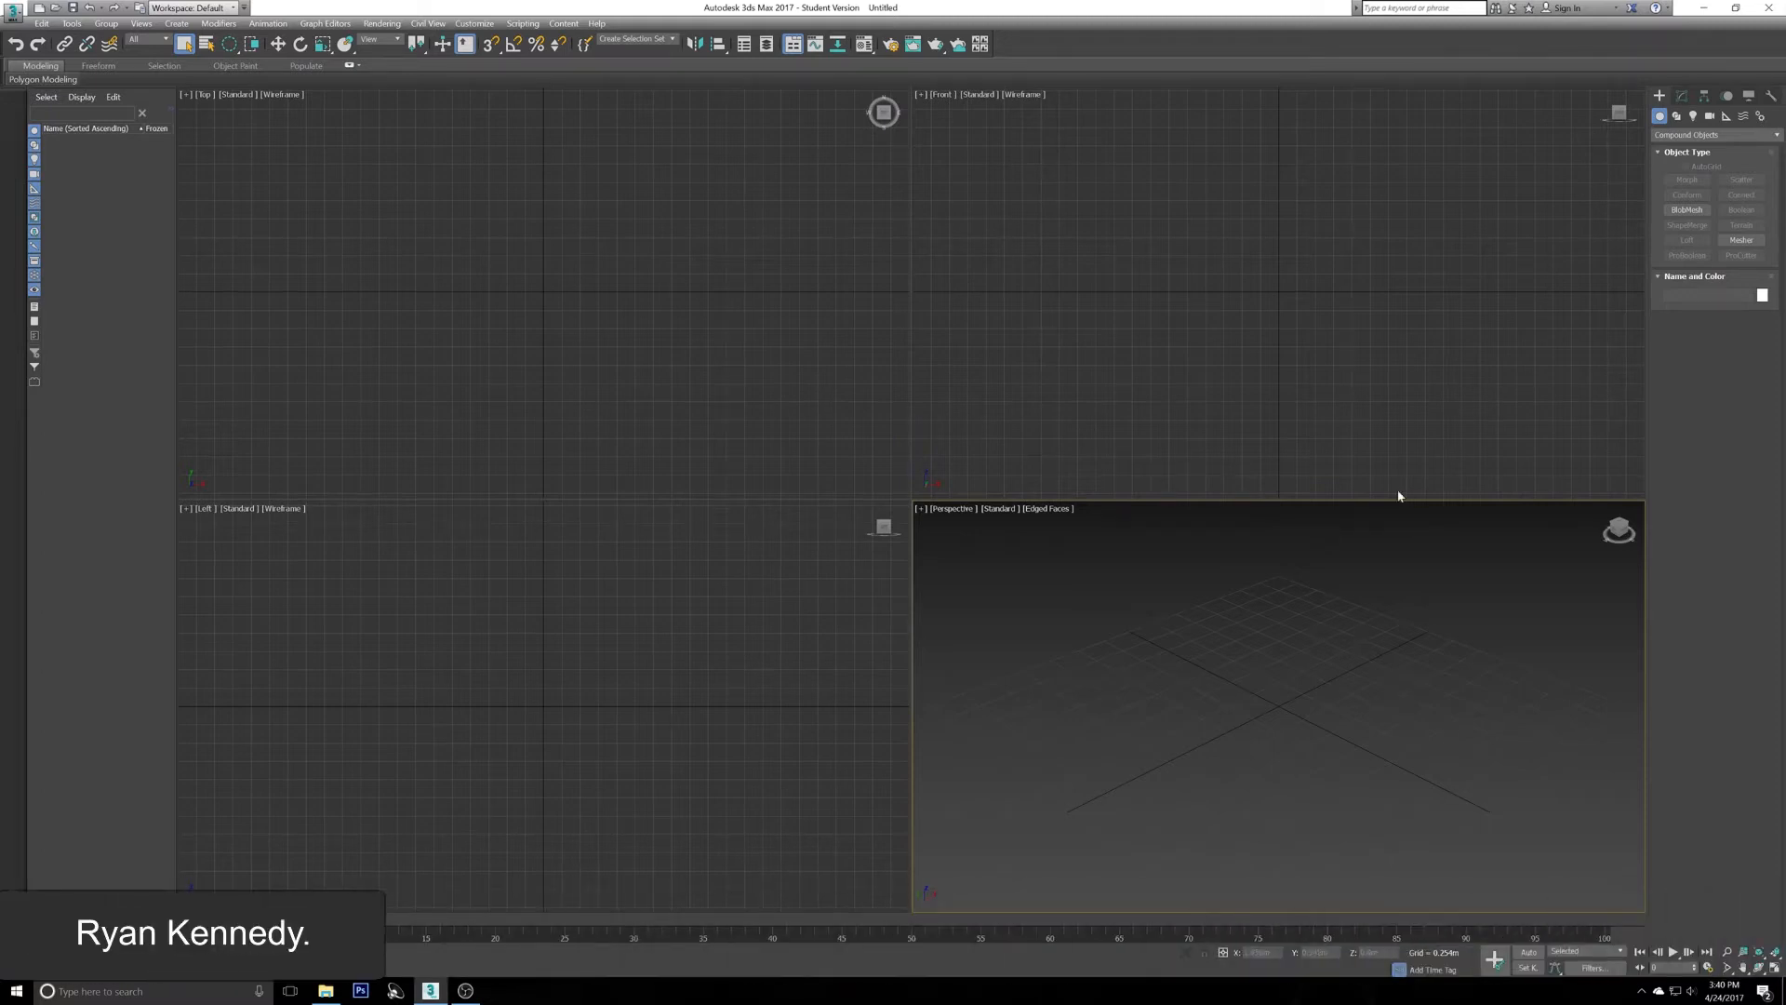
Set the Create panel category to Standard Primitives and maximize the Perspective viewport.
click(1711, 133)
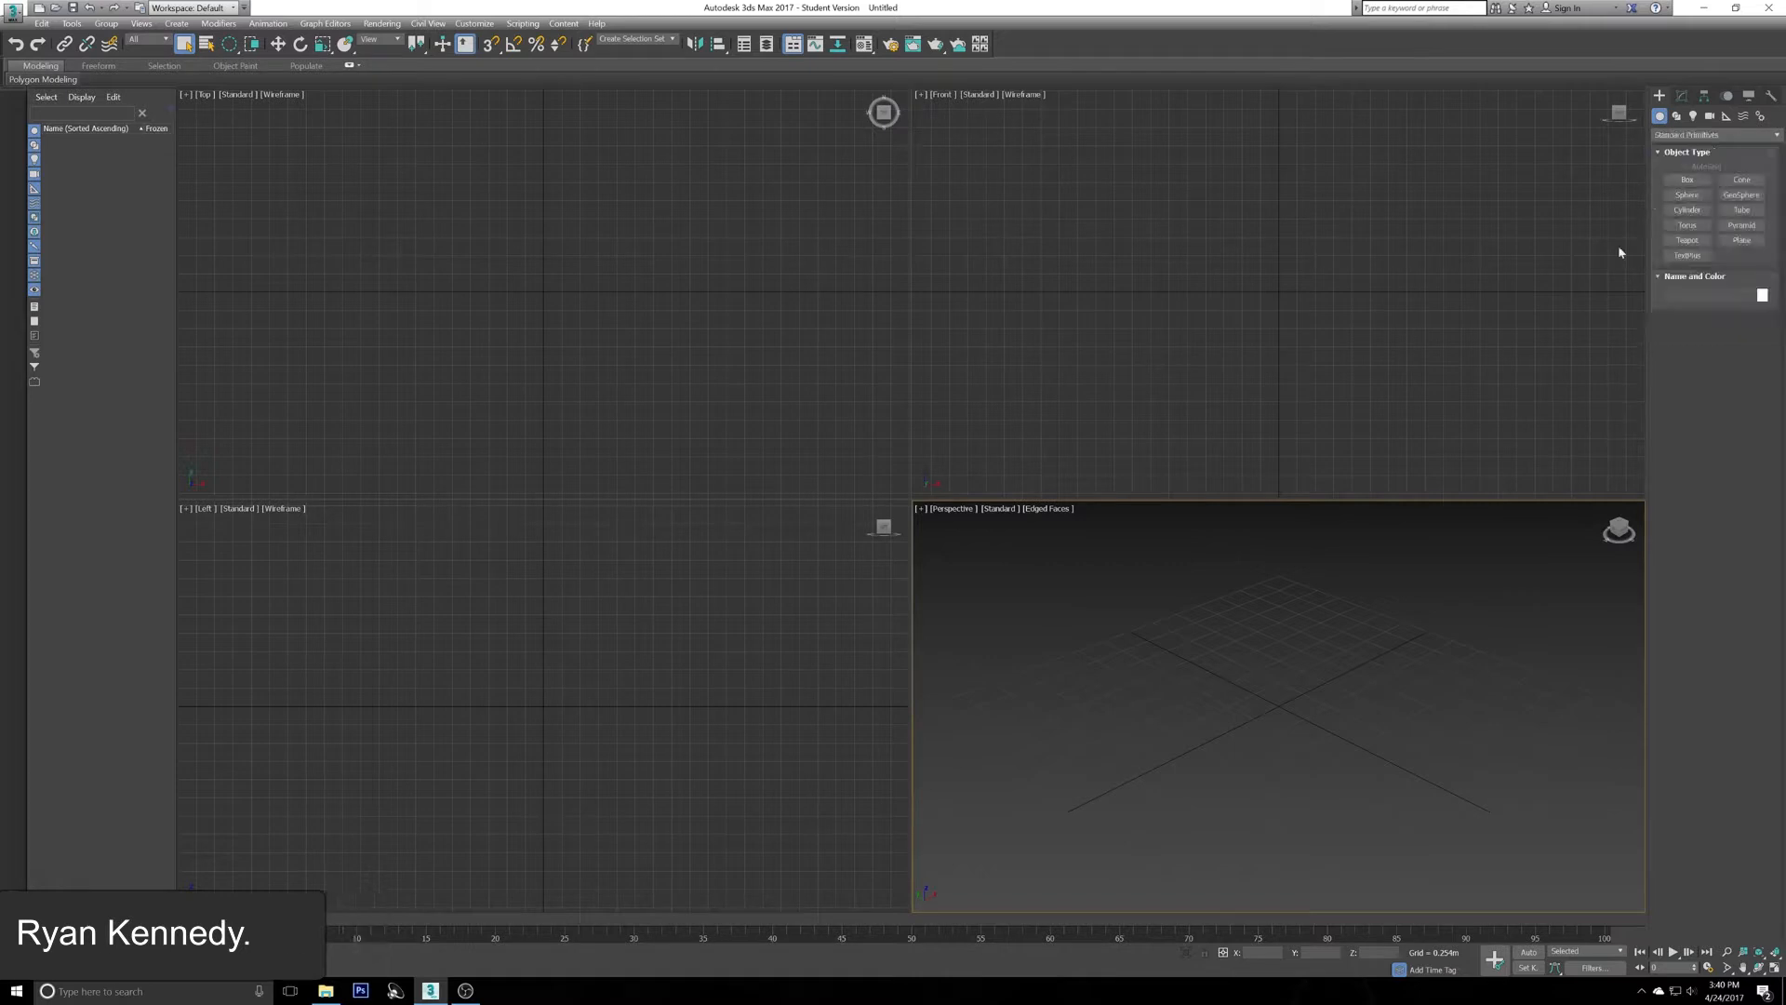
mouse_move(815, 526)
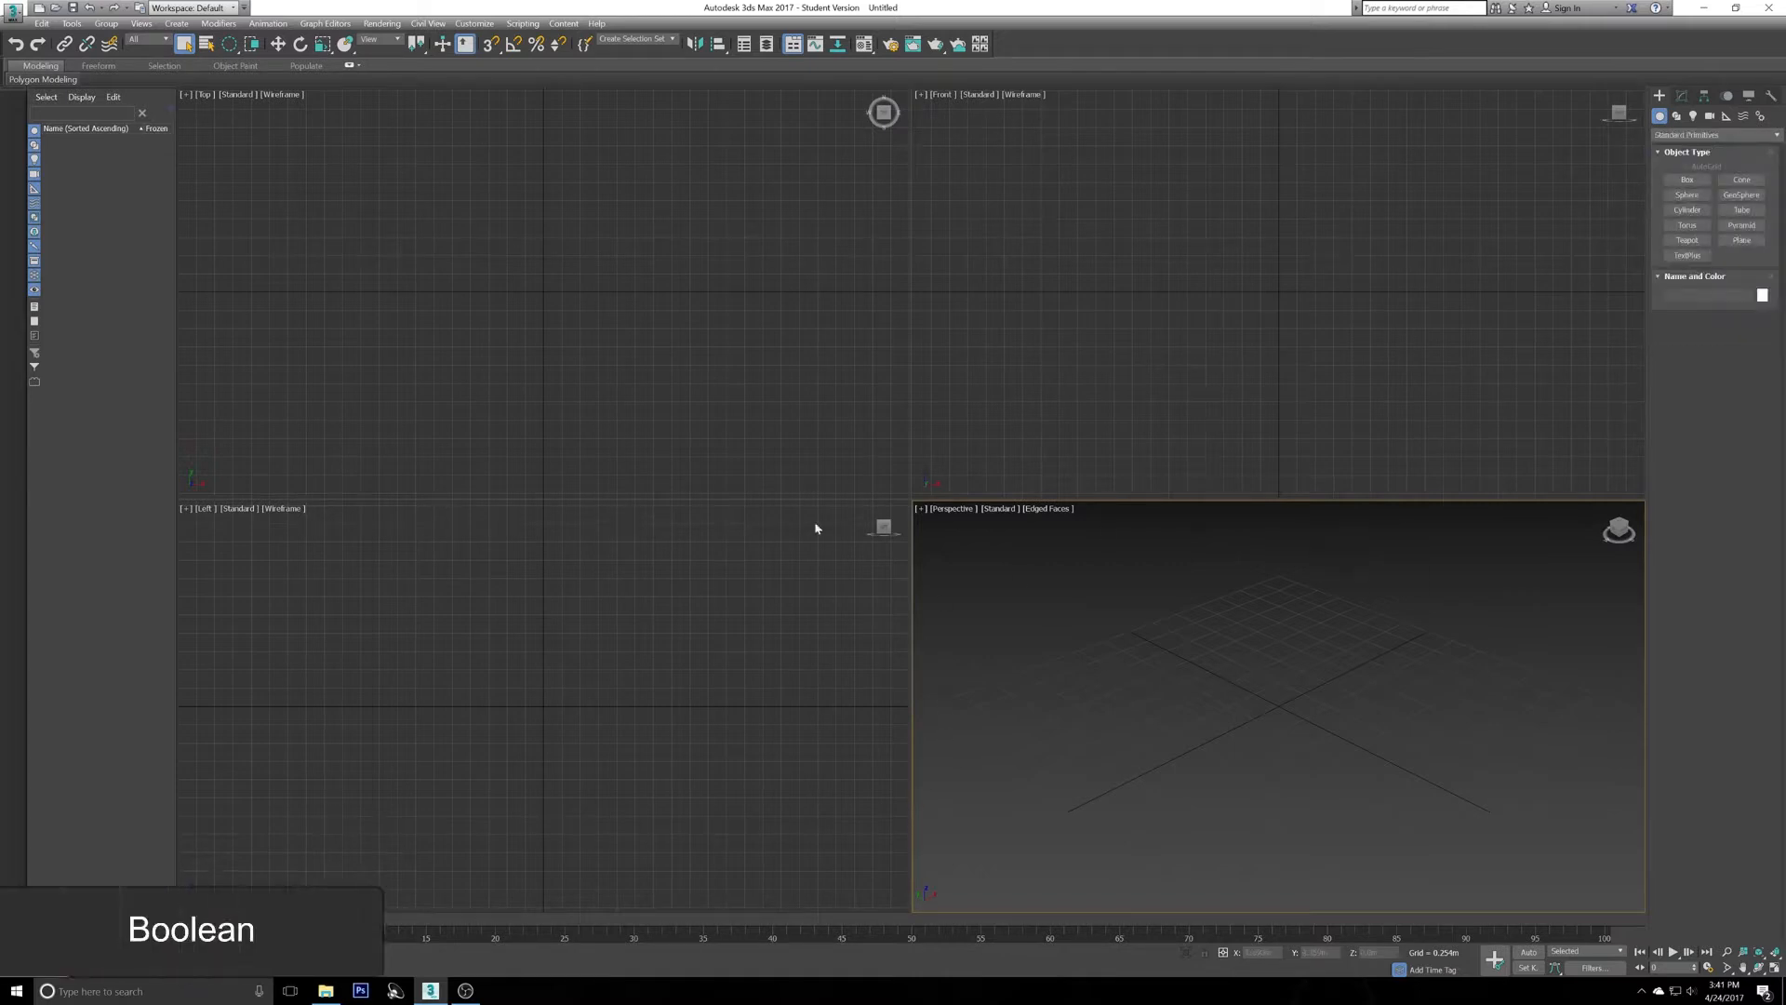
mouse_move(1544, 332)
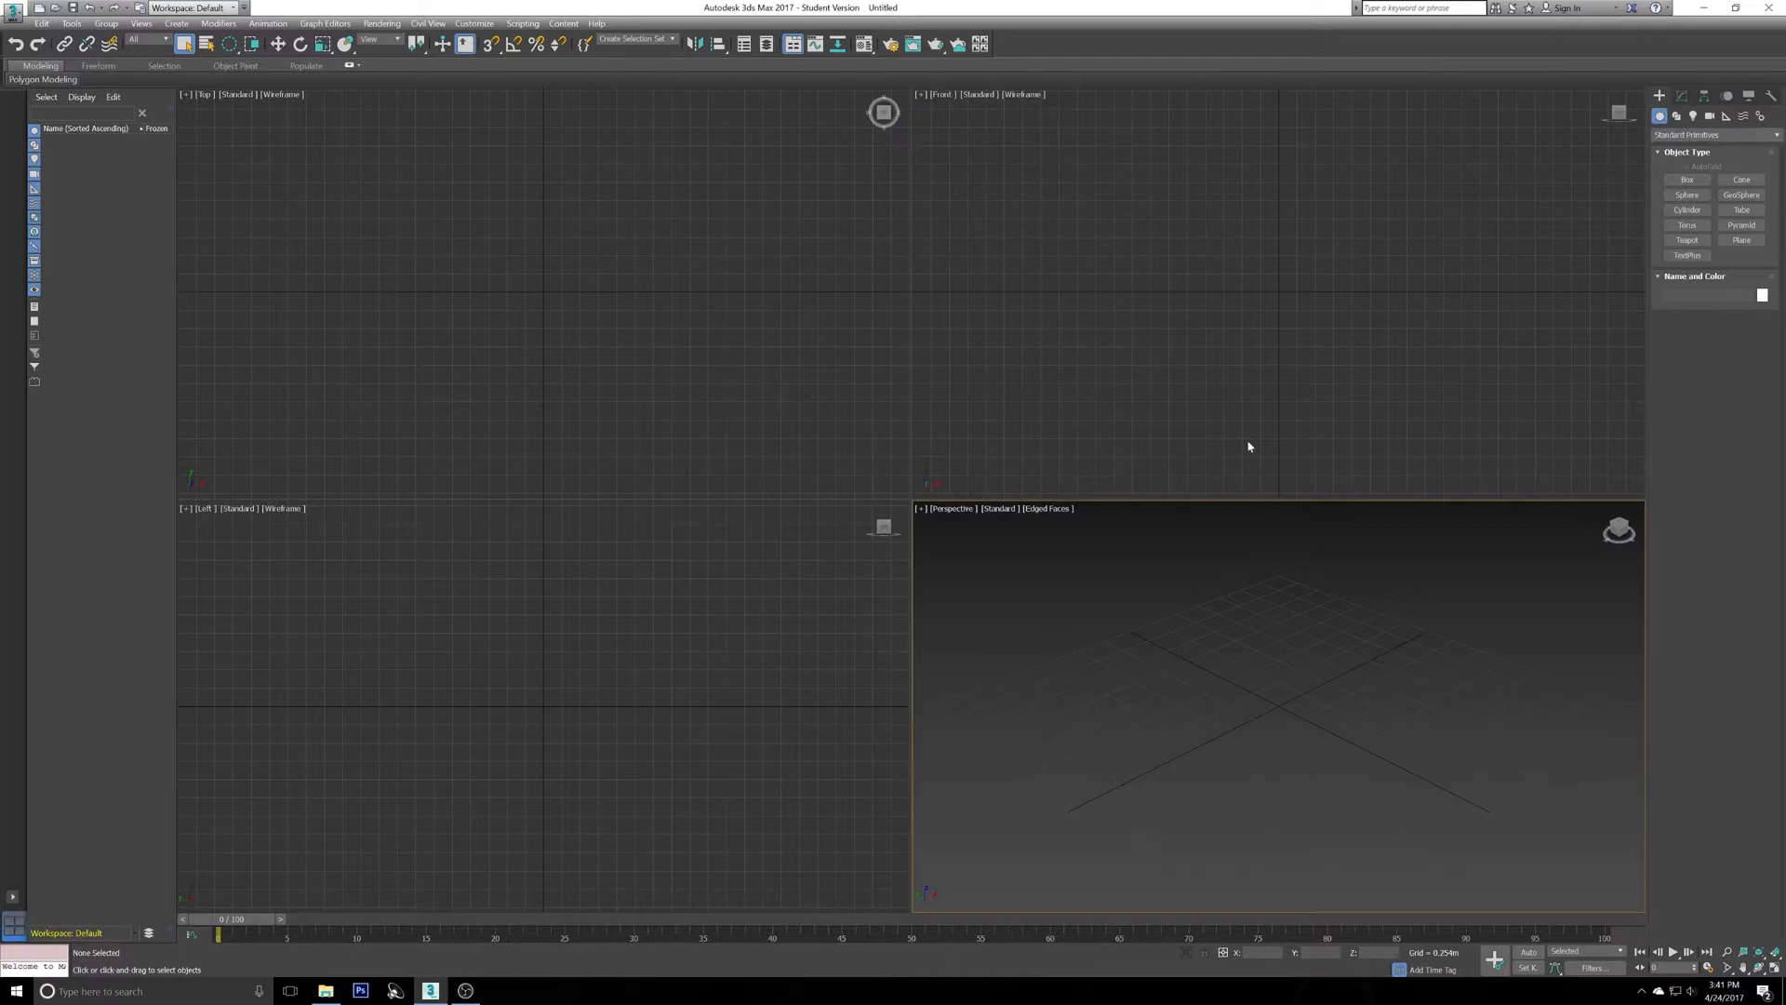
mouse_move(1194, 639)
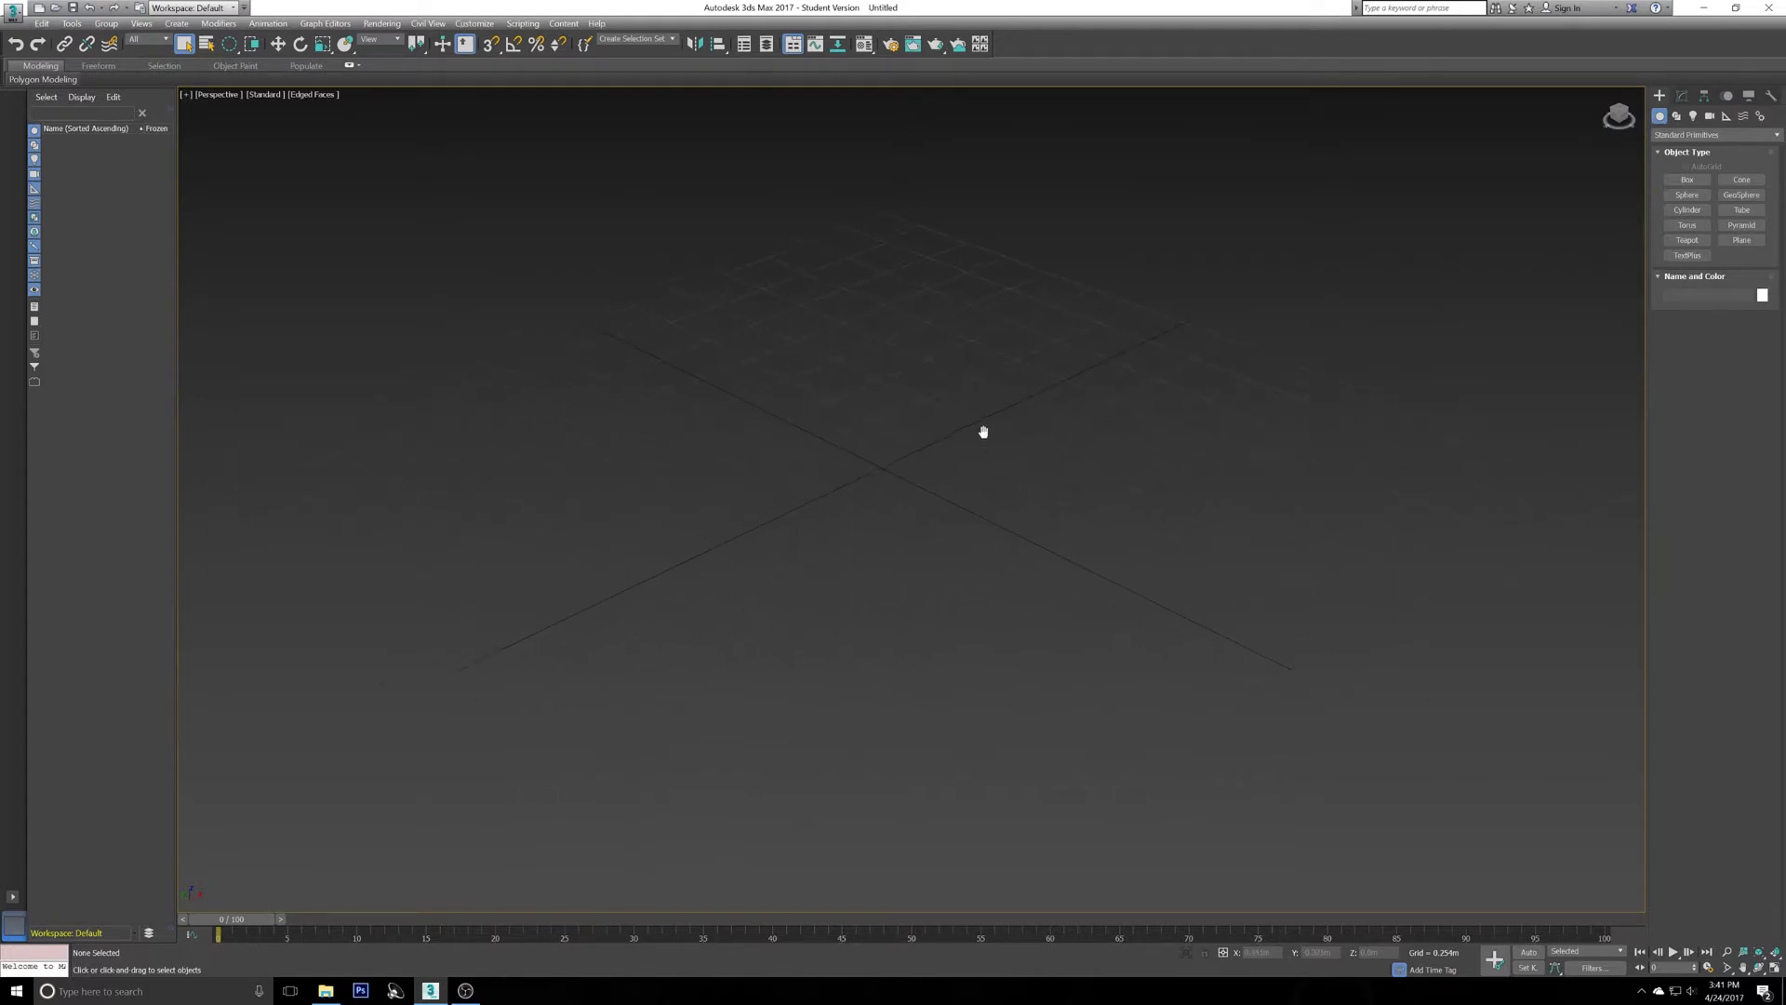
Draw a red rectangular box on the ground grid with the Box primitive.
click(1688, 180)
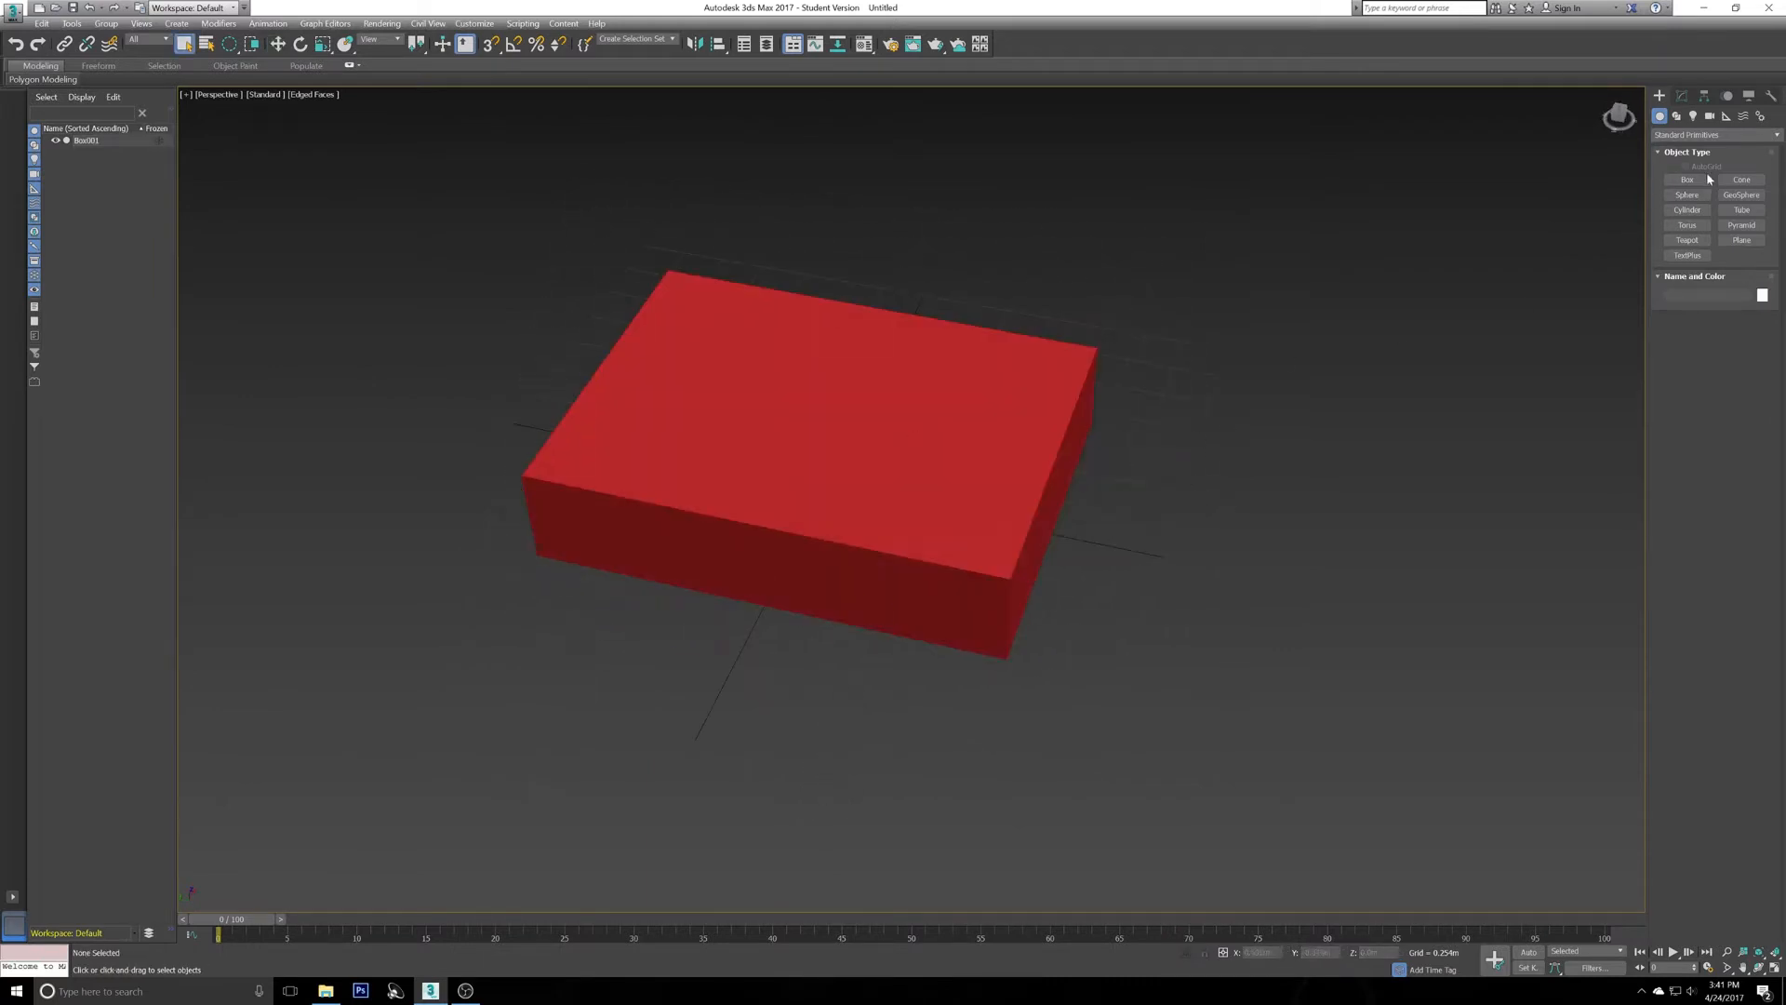
Draw a tube primitive standing on the centre of the box's top face.
click(1741, 210)
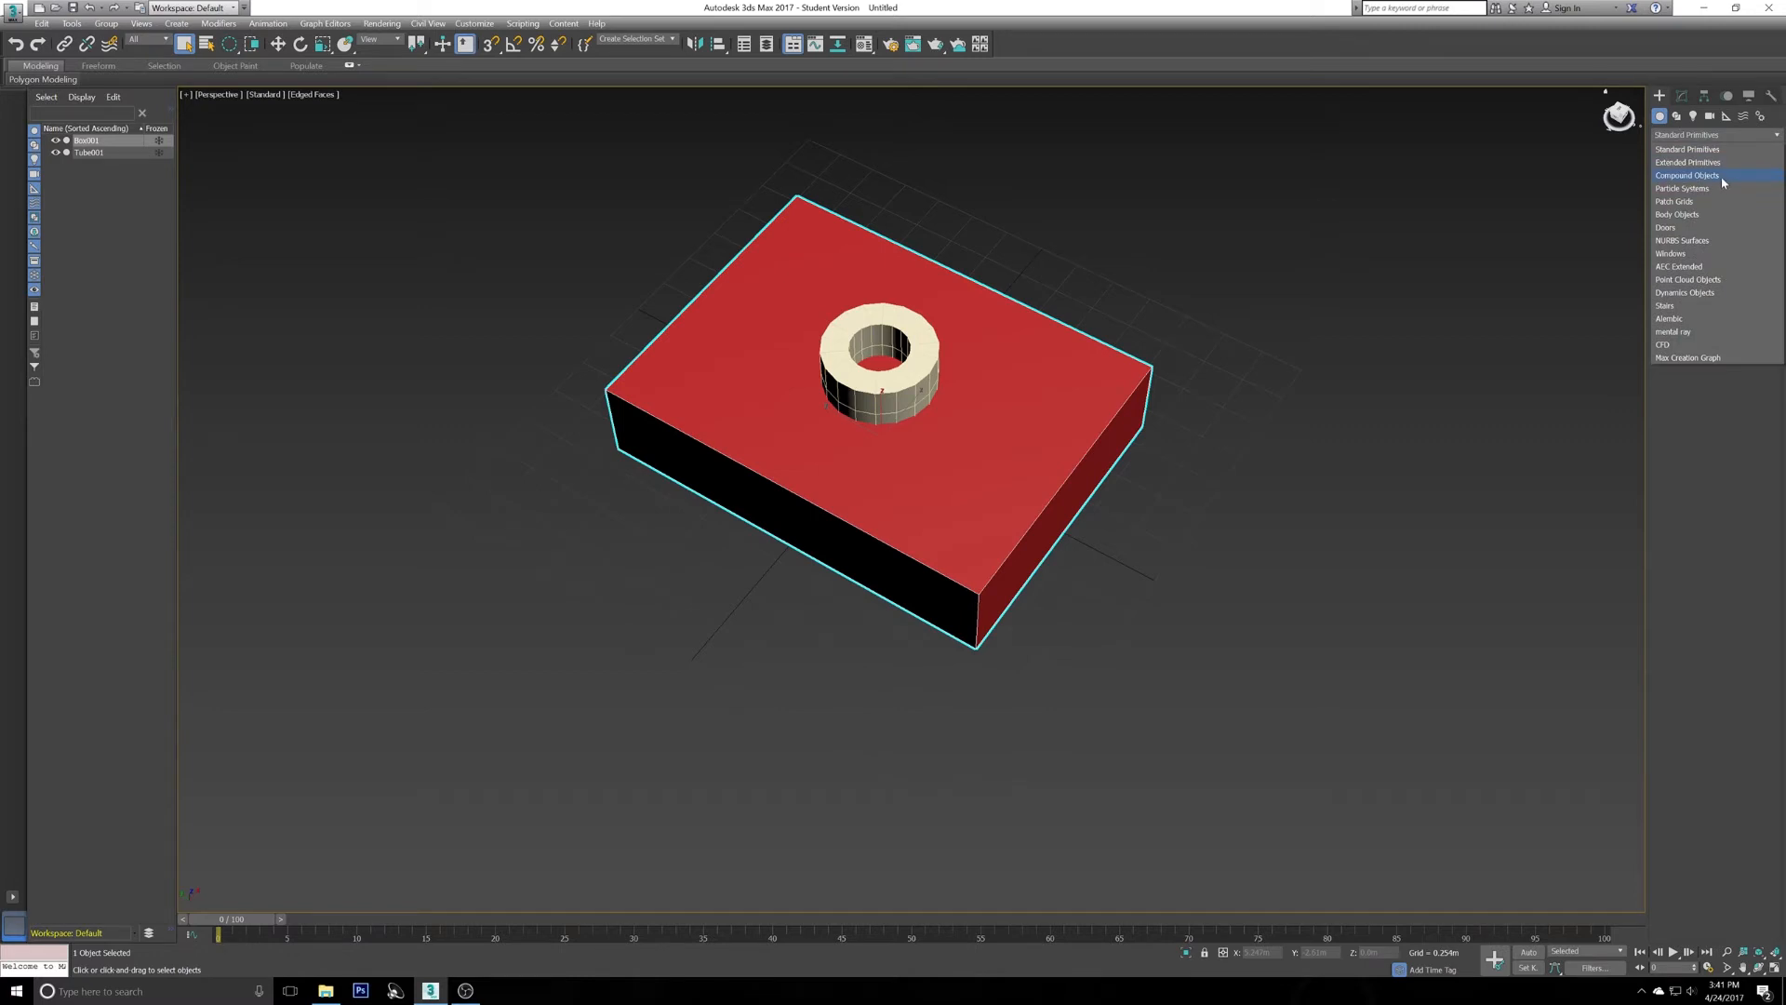
Make the box a Boolean compound object and add the tube as its second operand.
click(1690, 175)
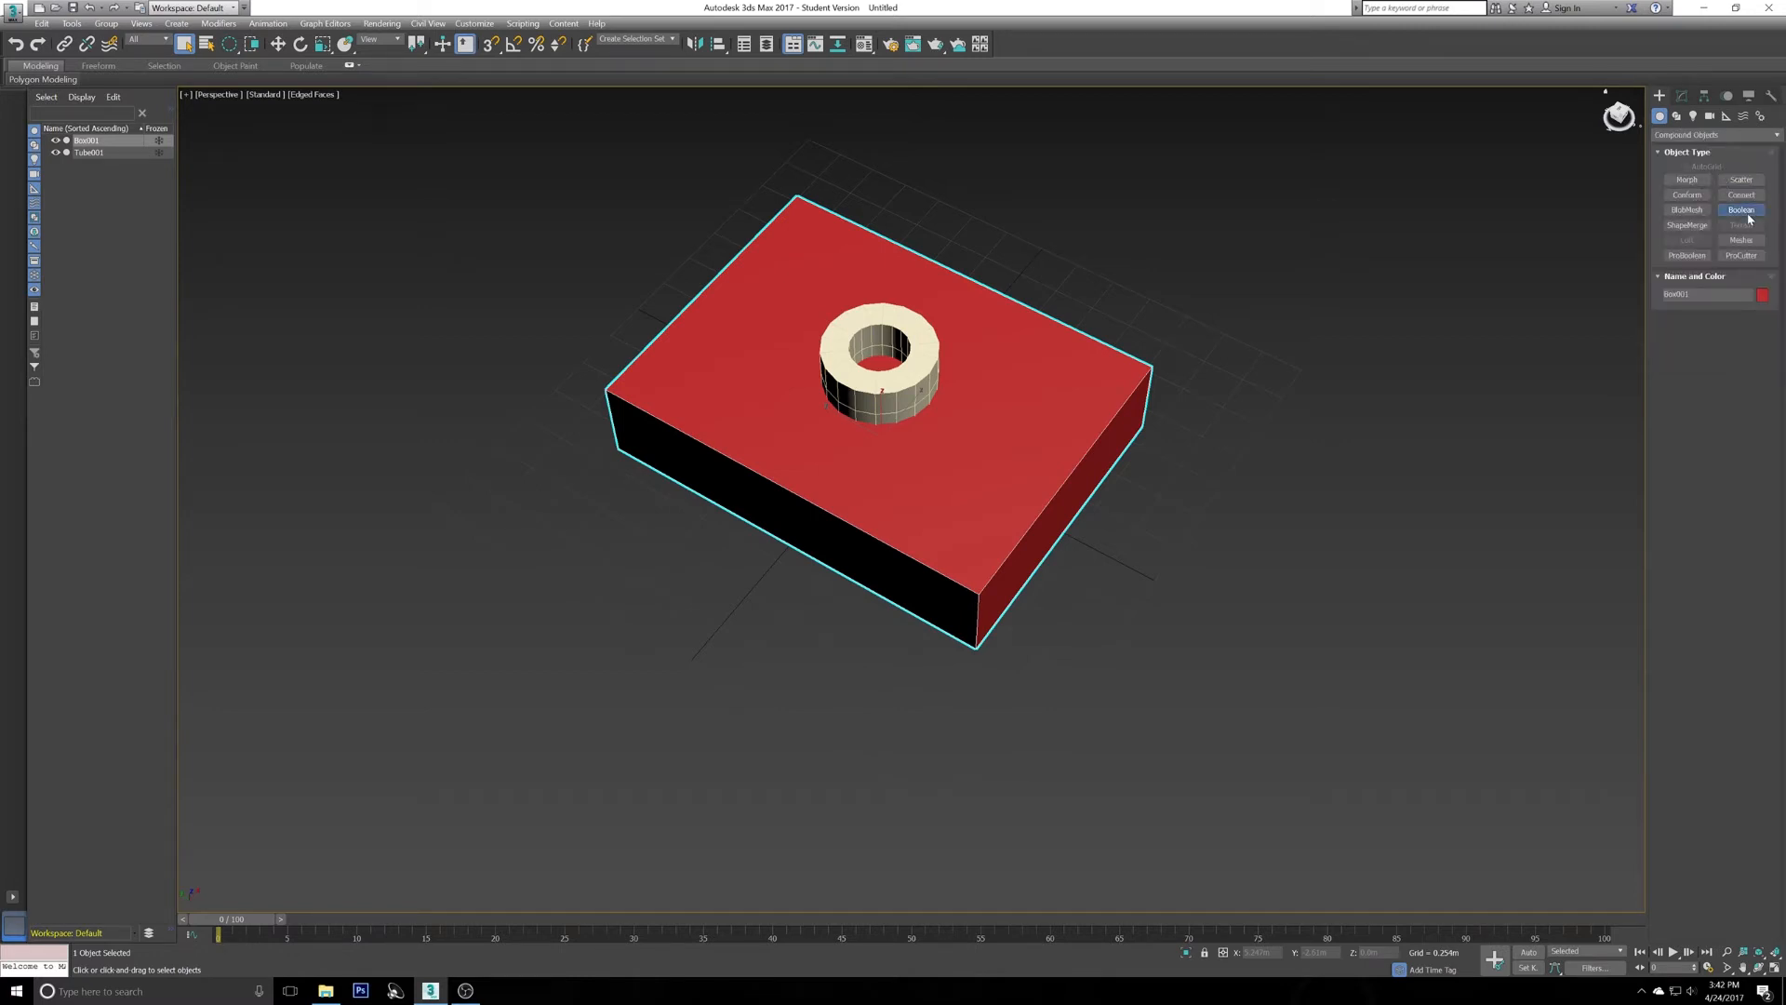
click(1741, 210)
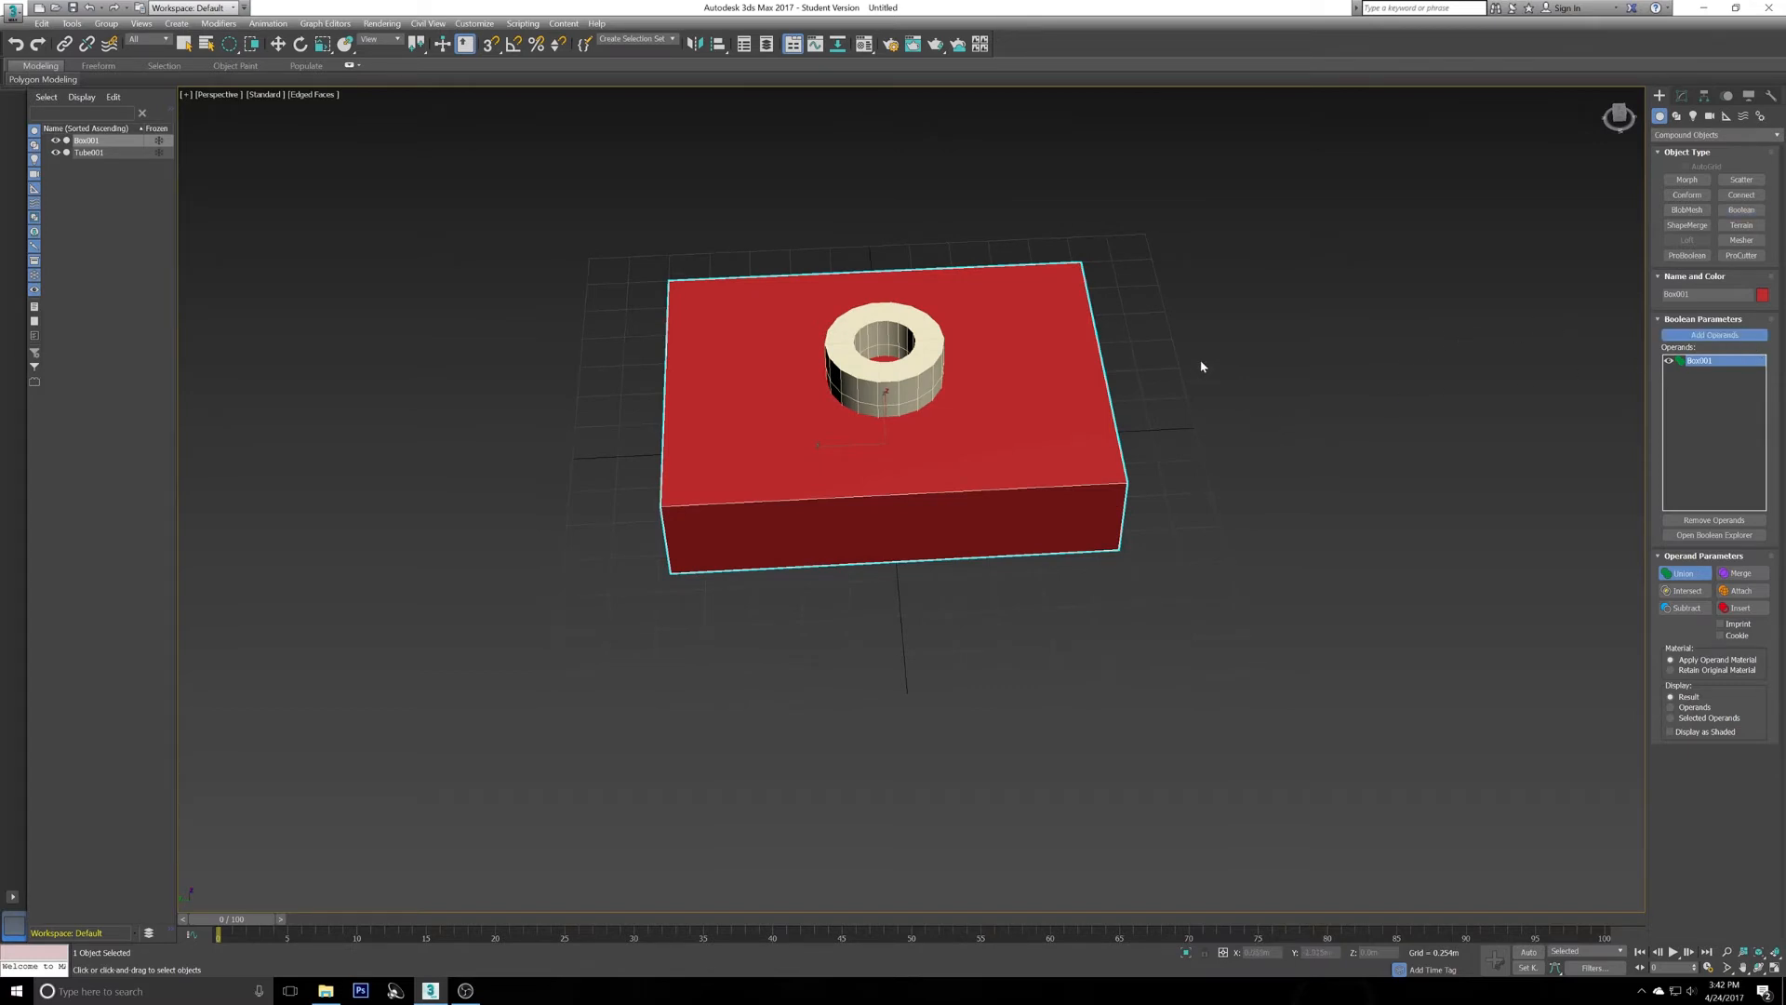
mouse_move(1047, 411)
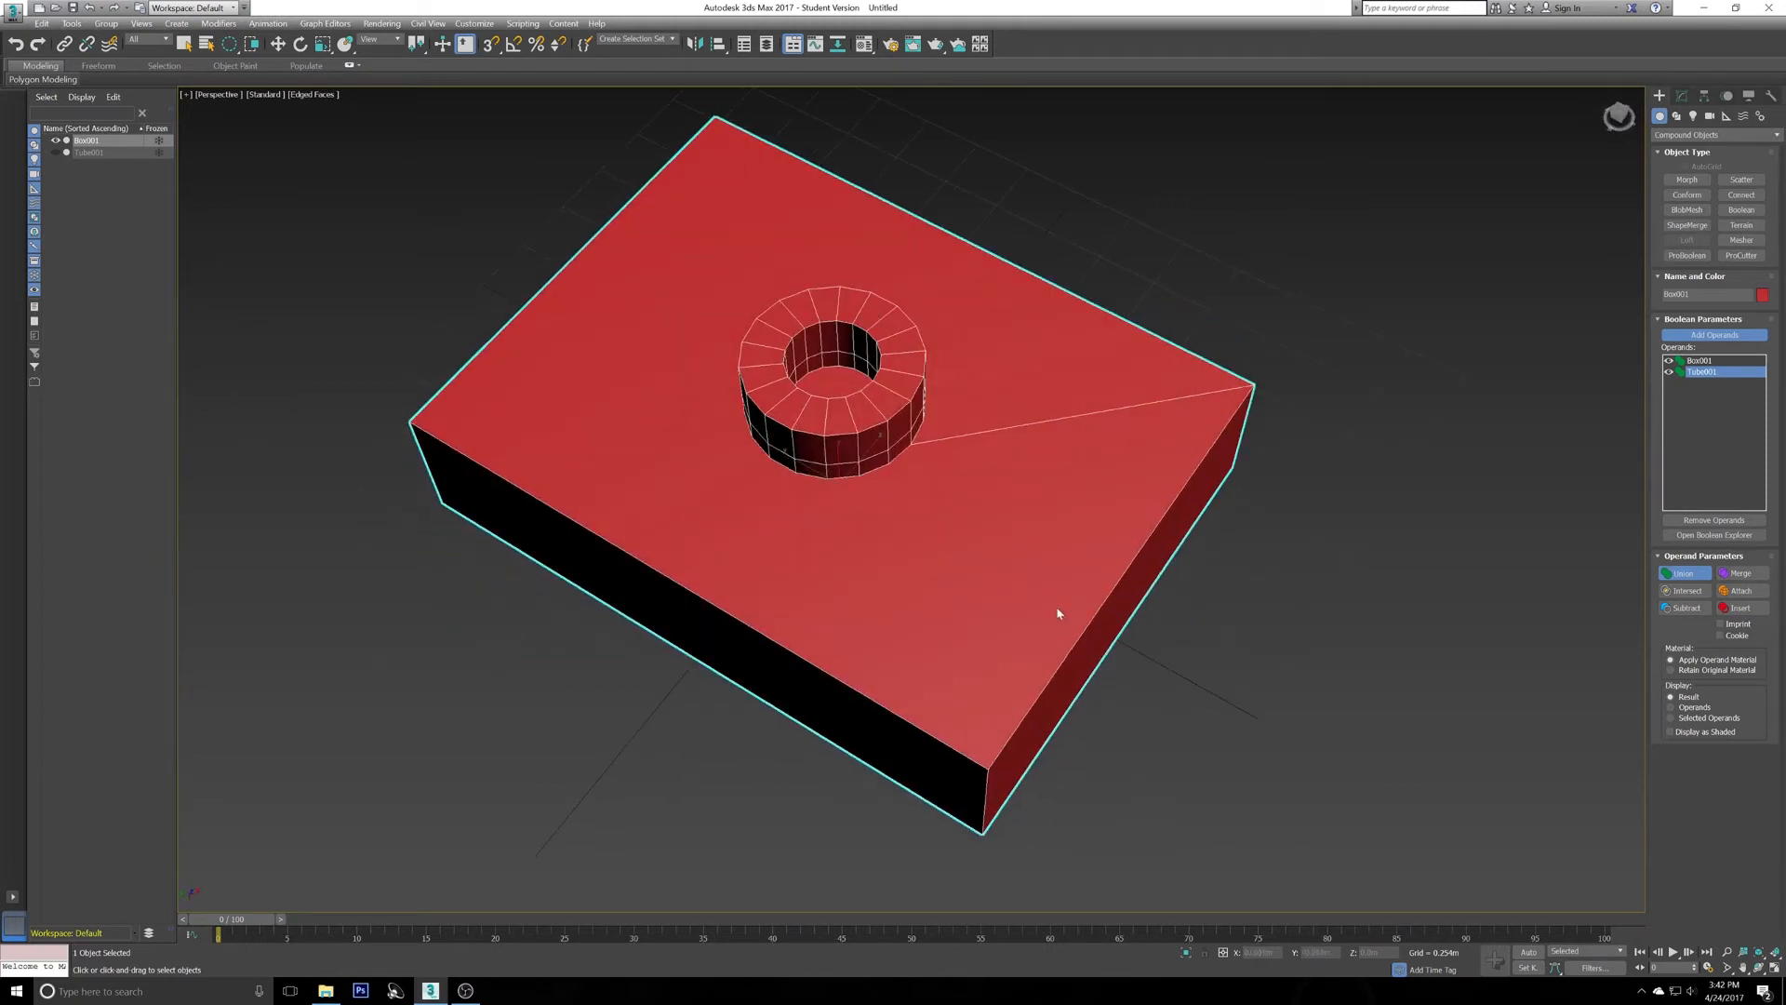
mouse_move(1059, 523)
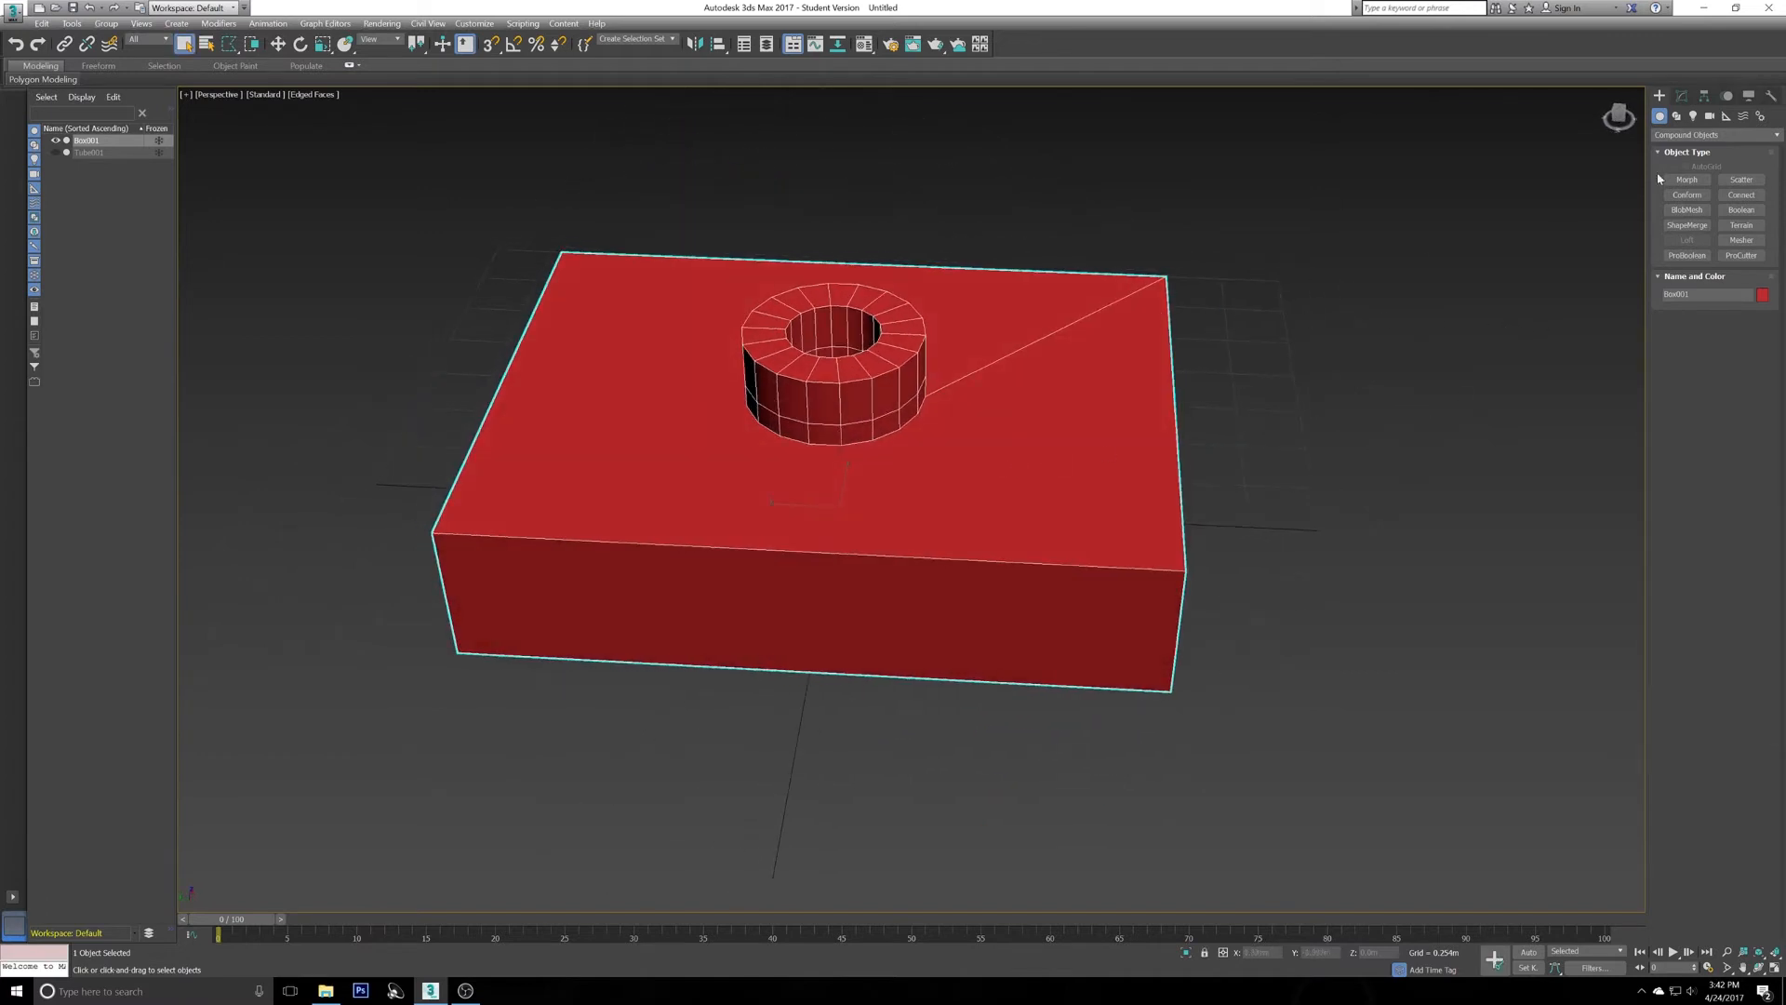
Set the Tube001 operand to Subtract so it cuts a round hole into the box.
click(1742, 211)
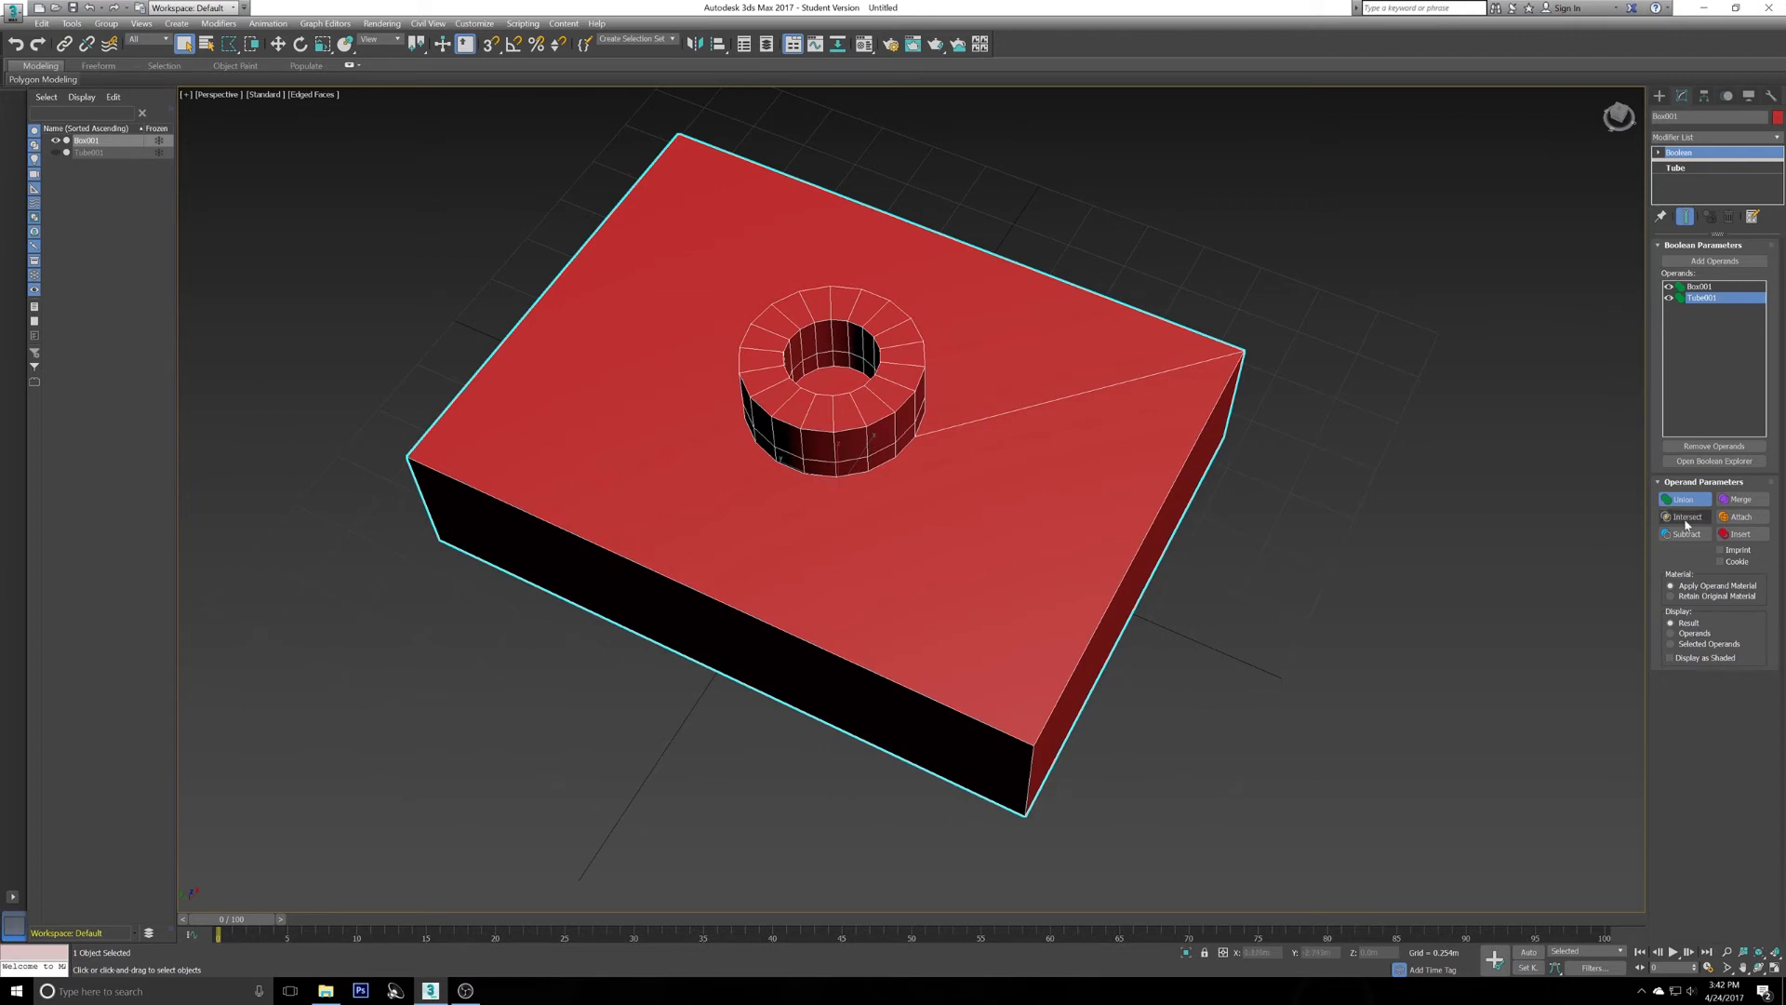
click(1686, 534)
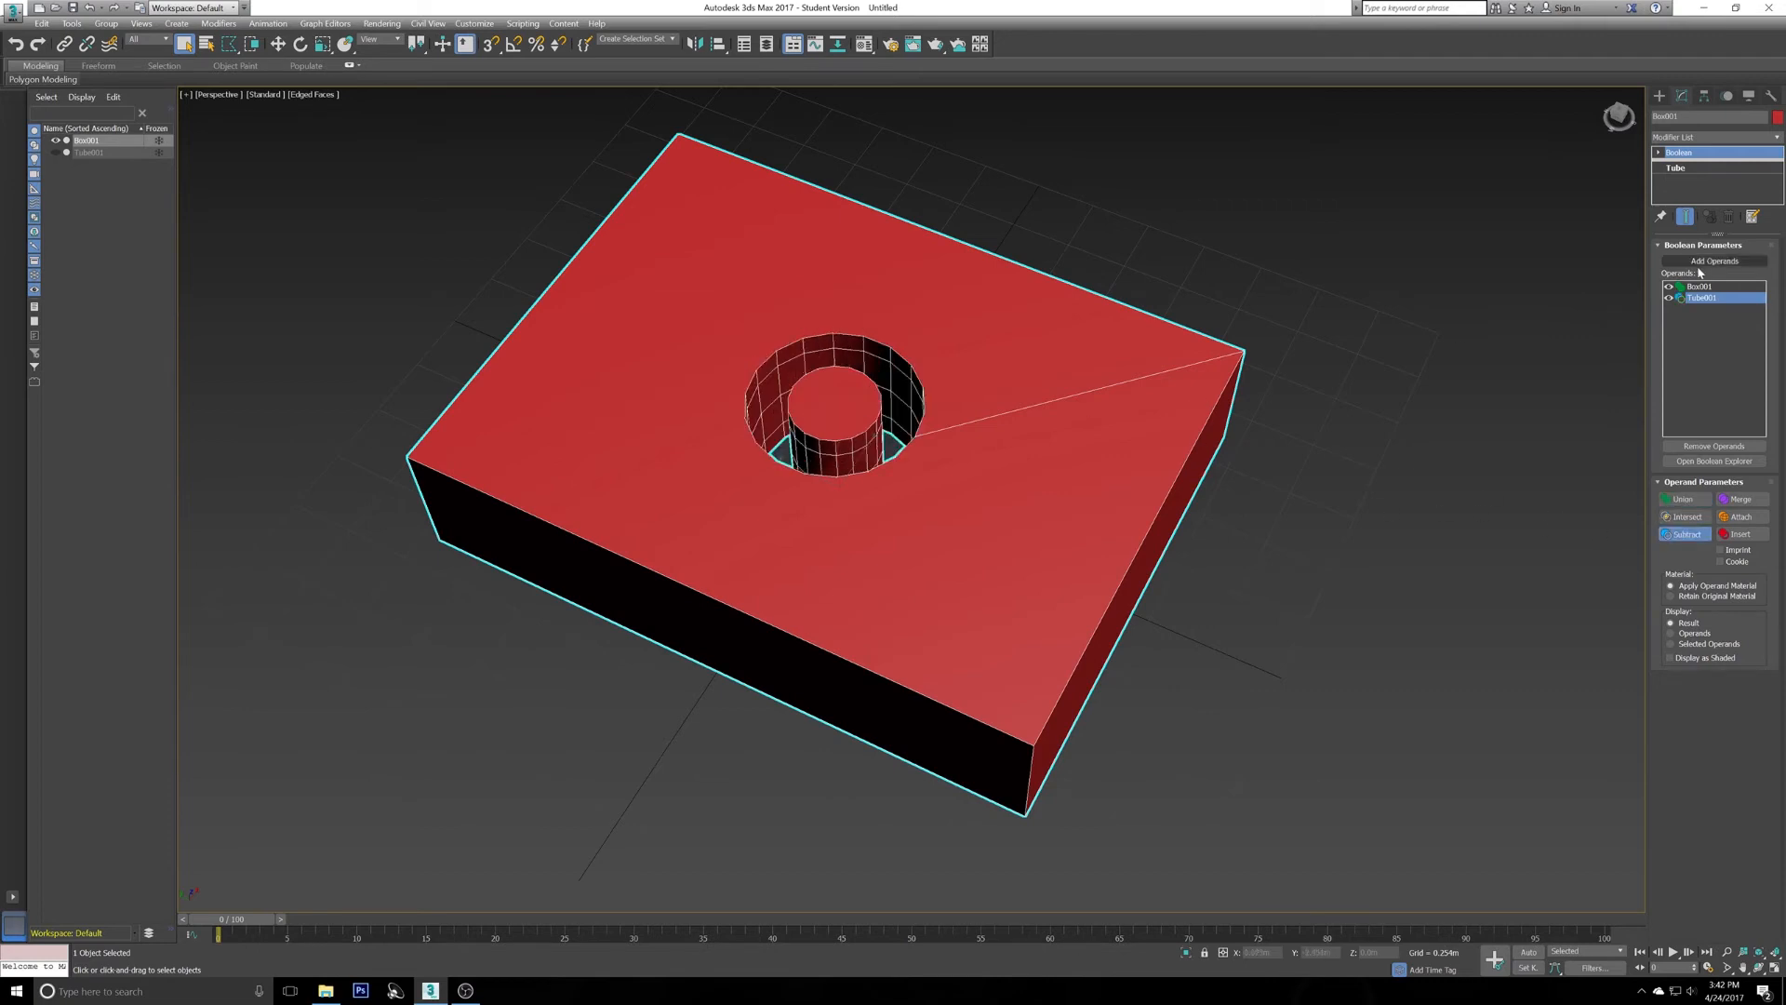
mouse_move(1520, 497)
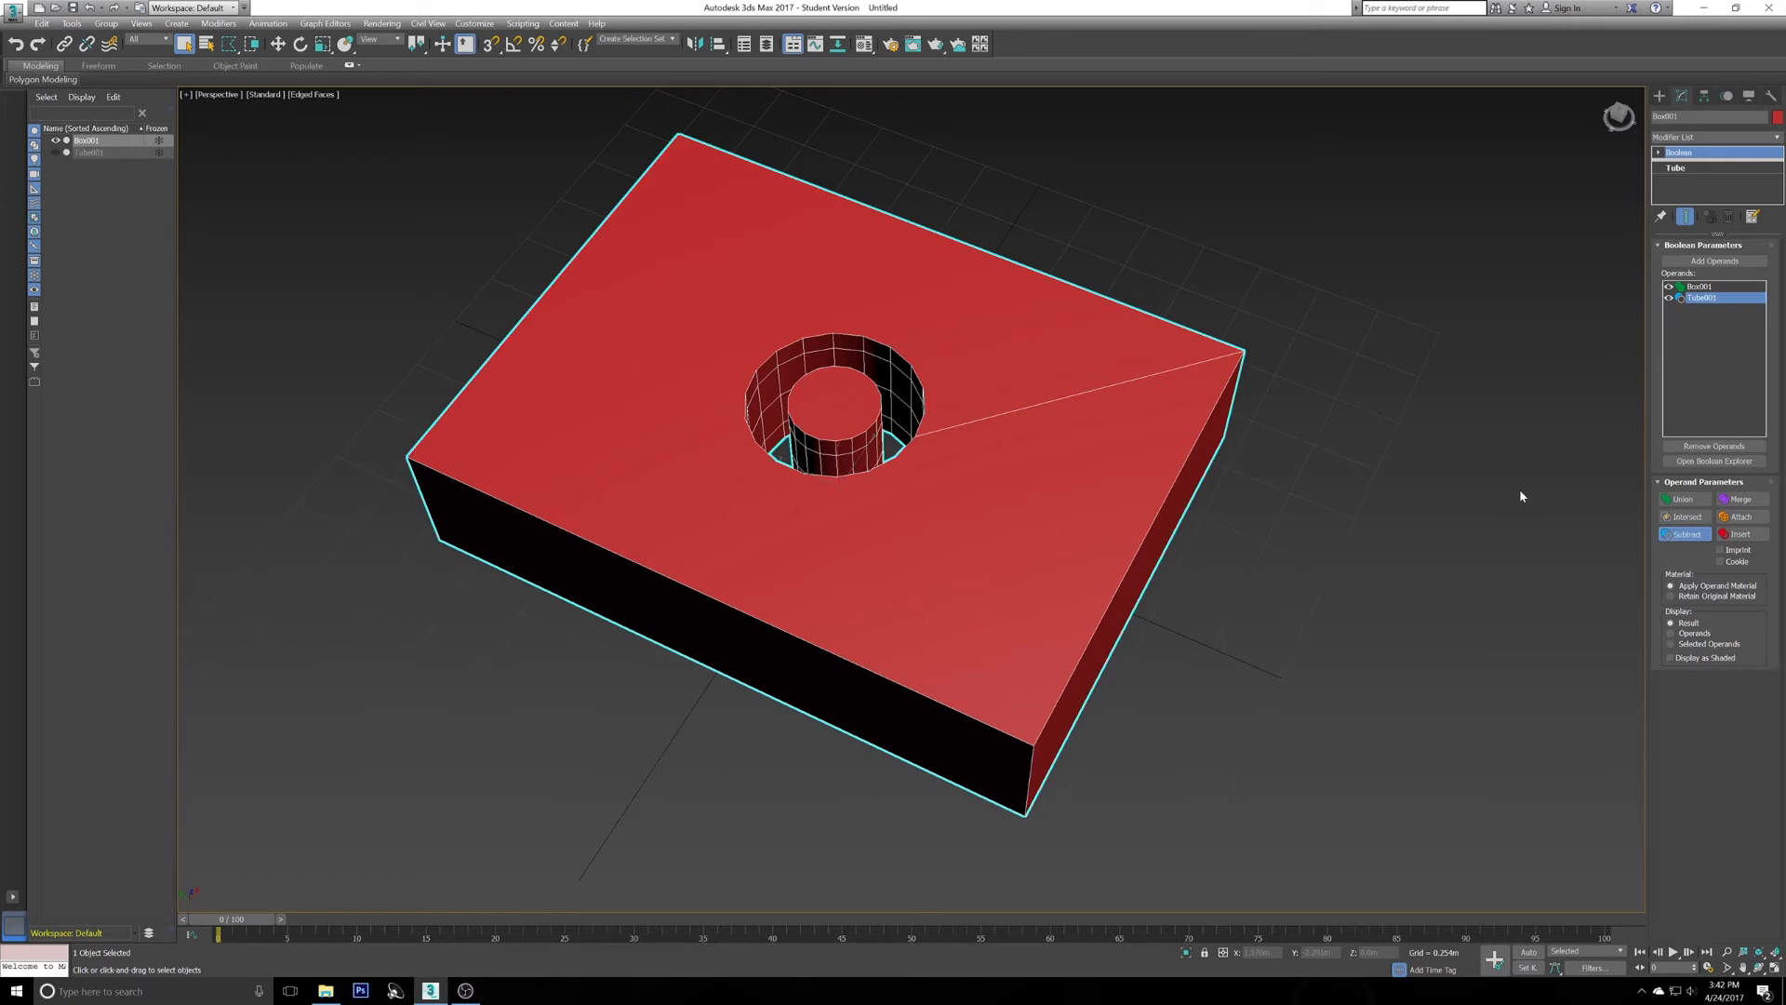
mouse_move(1378, 437)
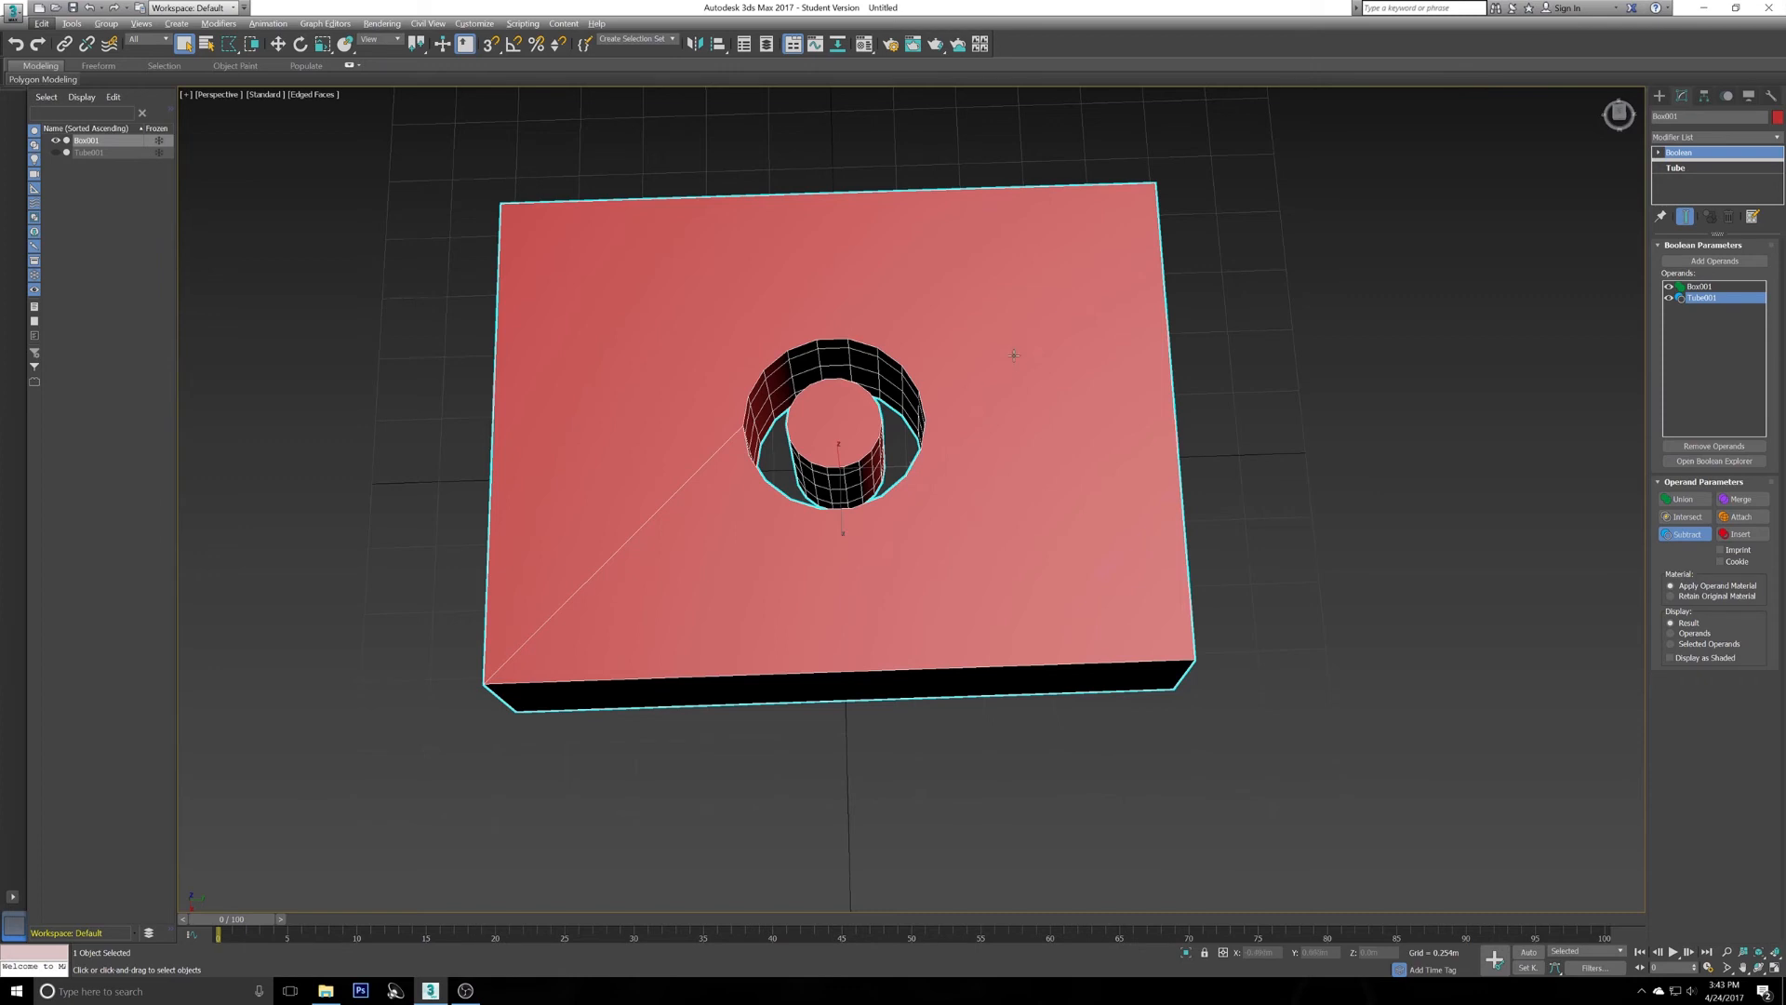
click(1687, 515)
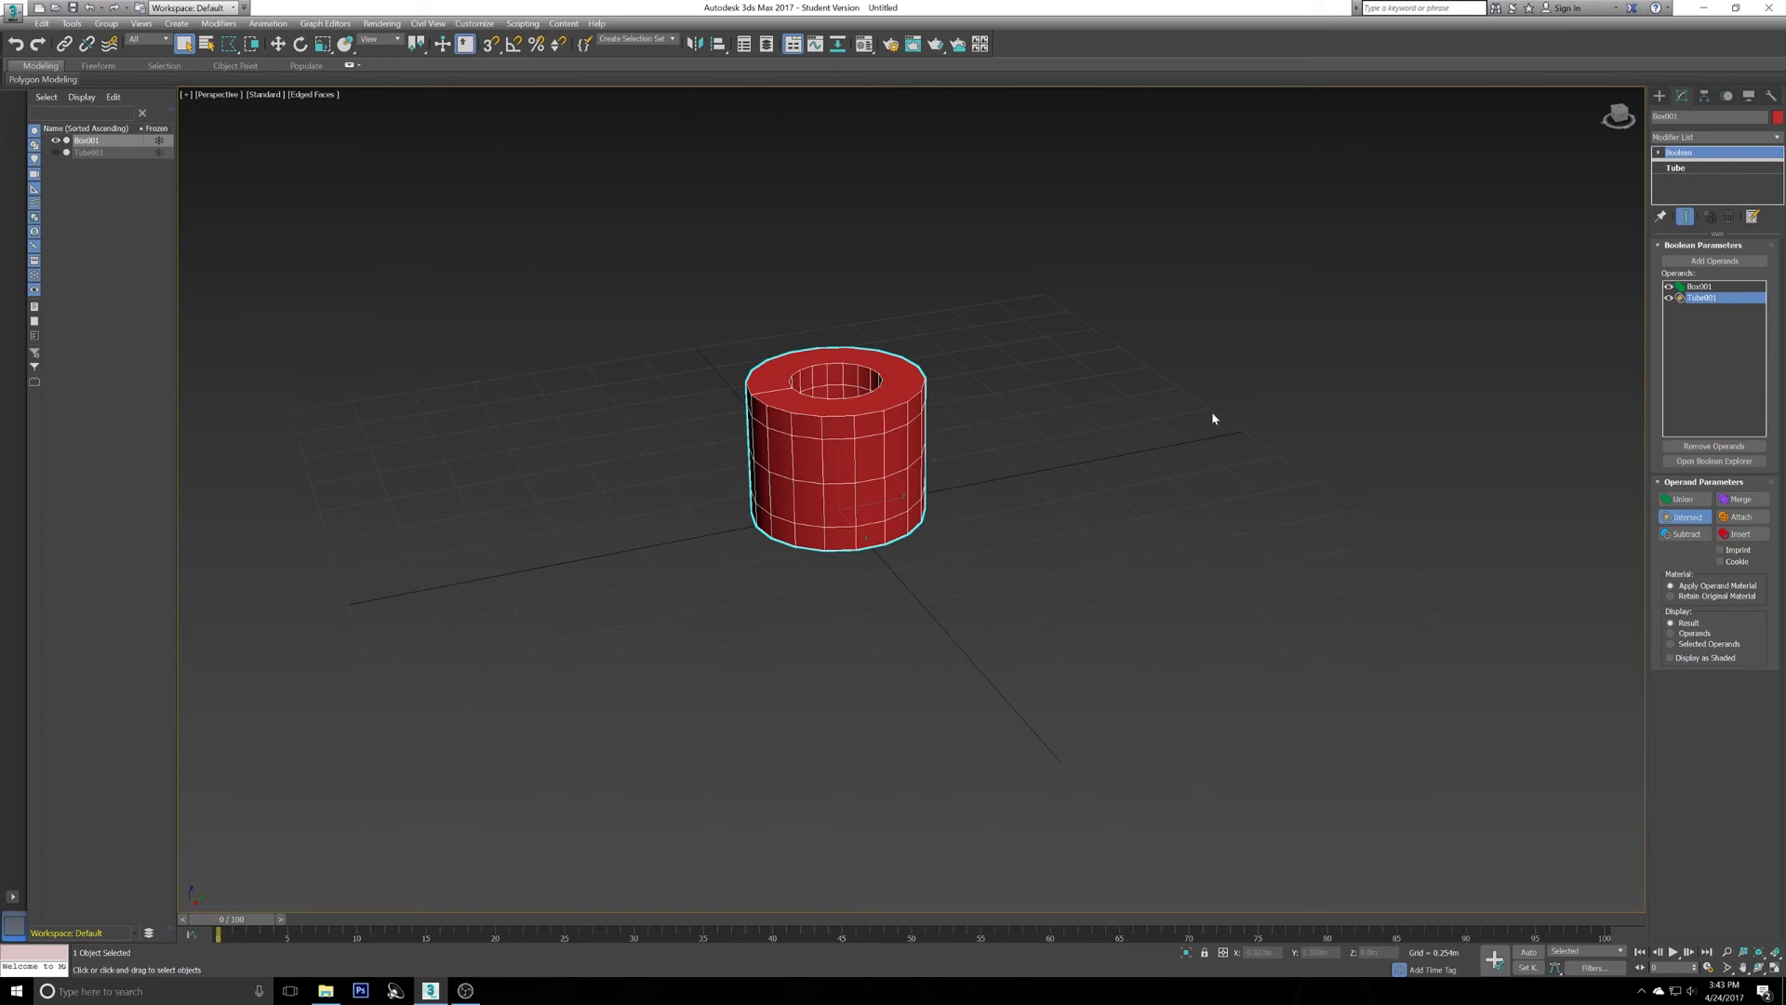
mouse_move(1595, 528)
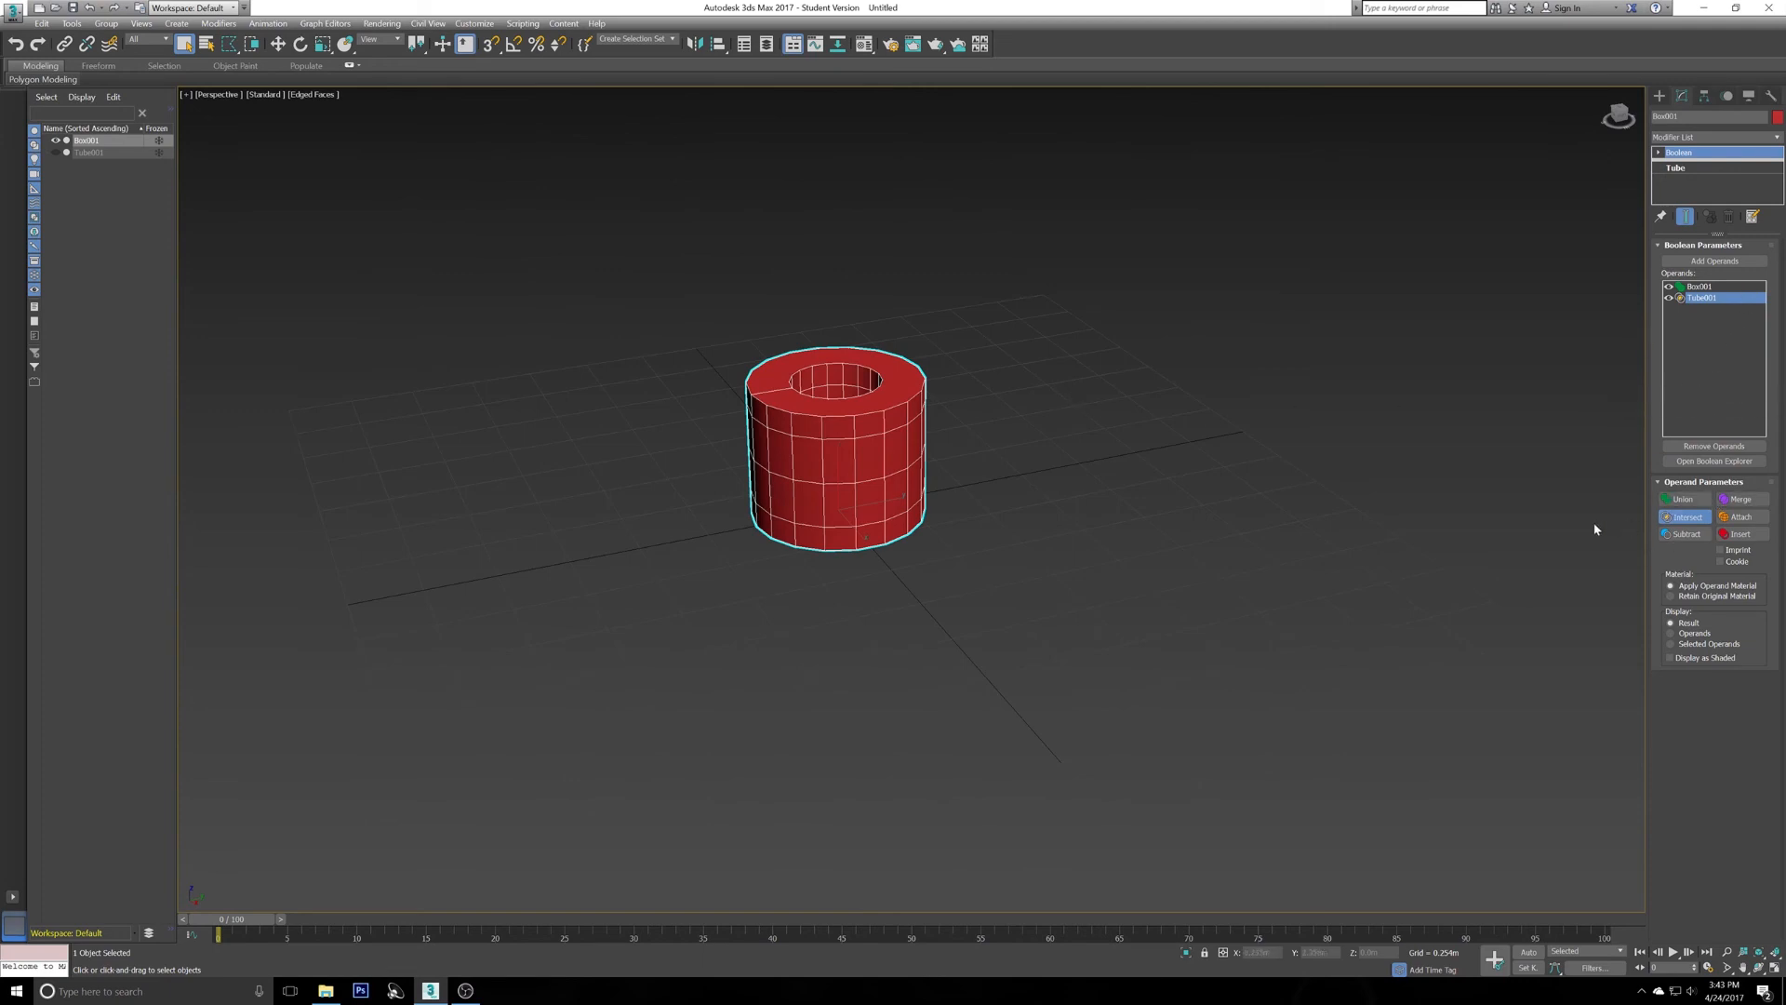
mouse_move(1474, 504)
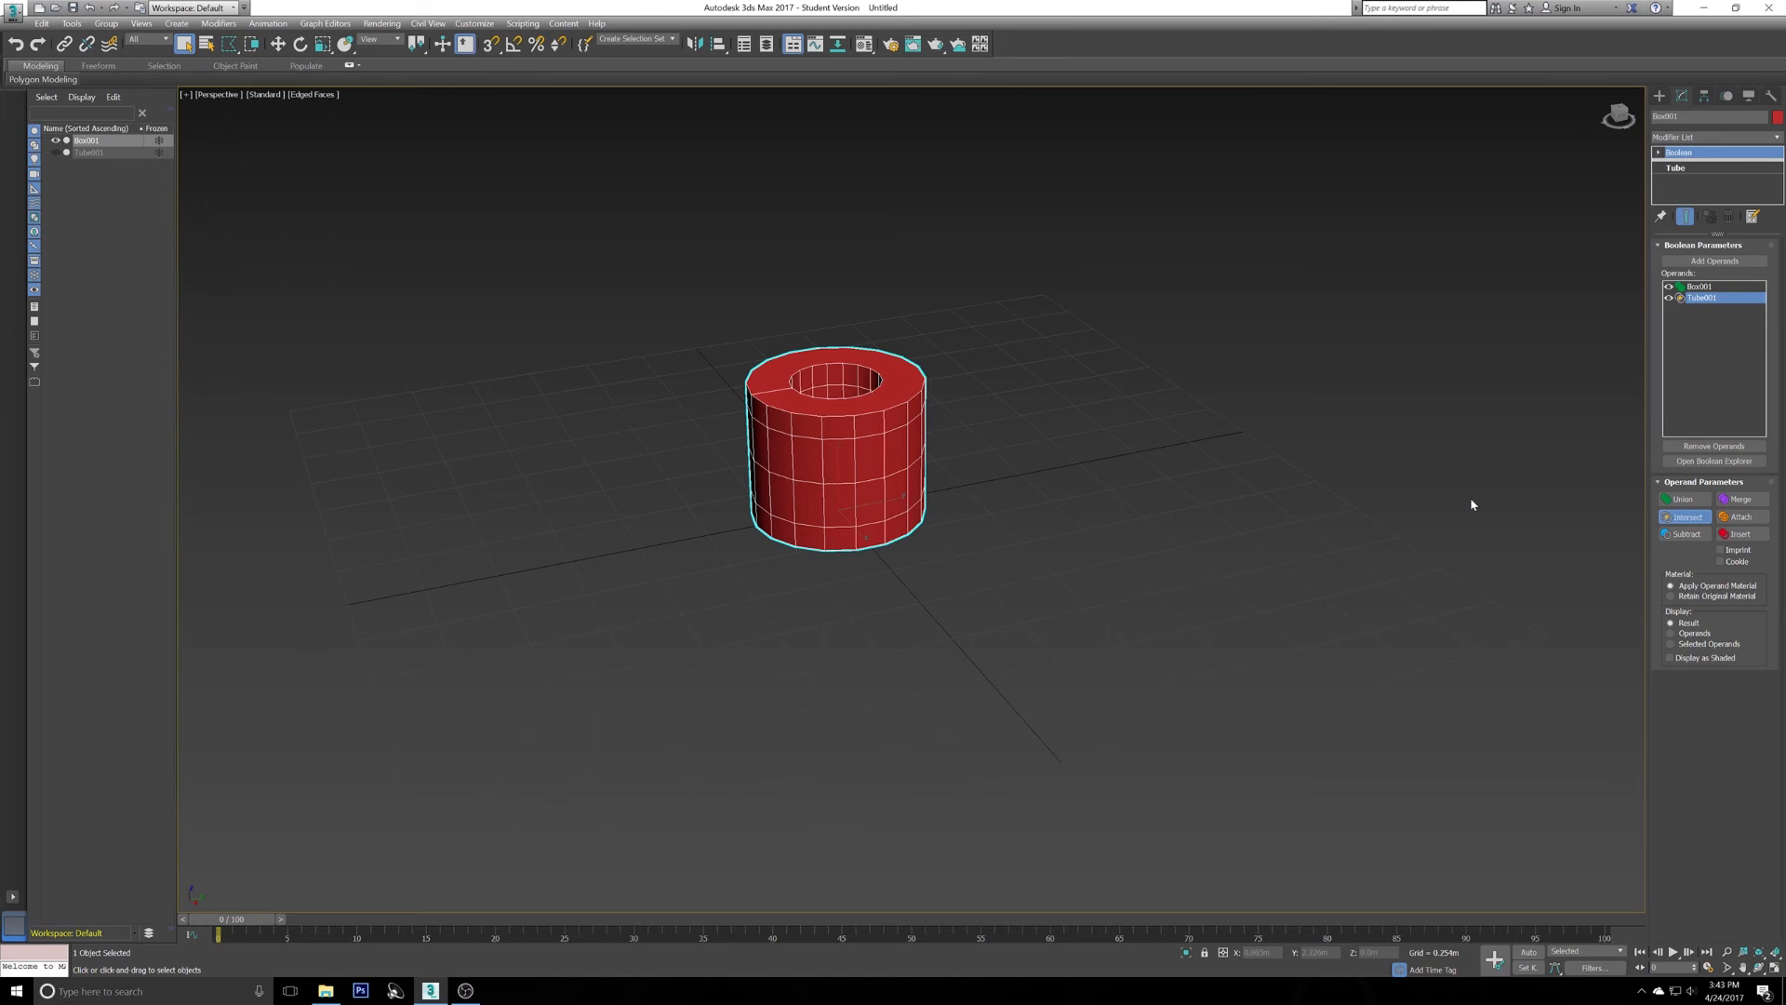
mouse_move(1678, 362)
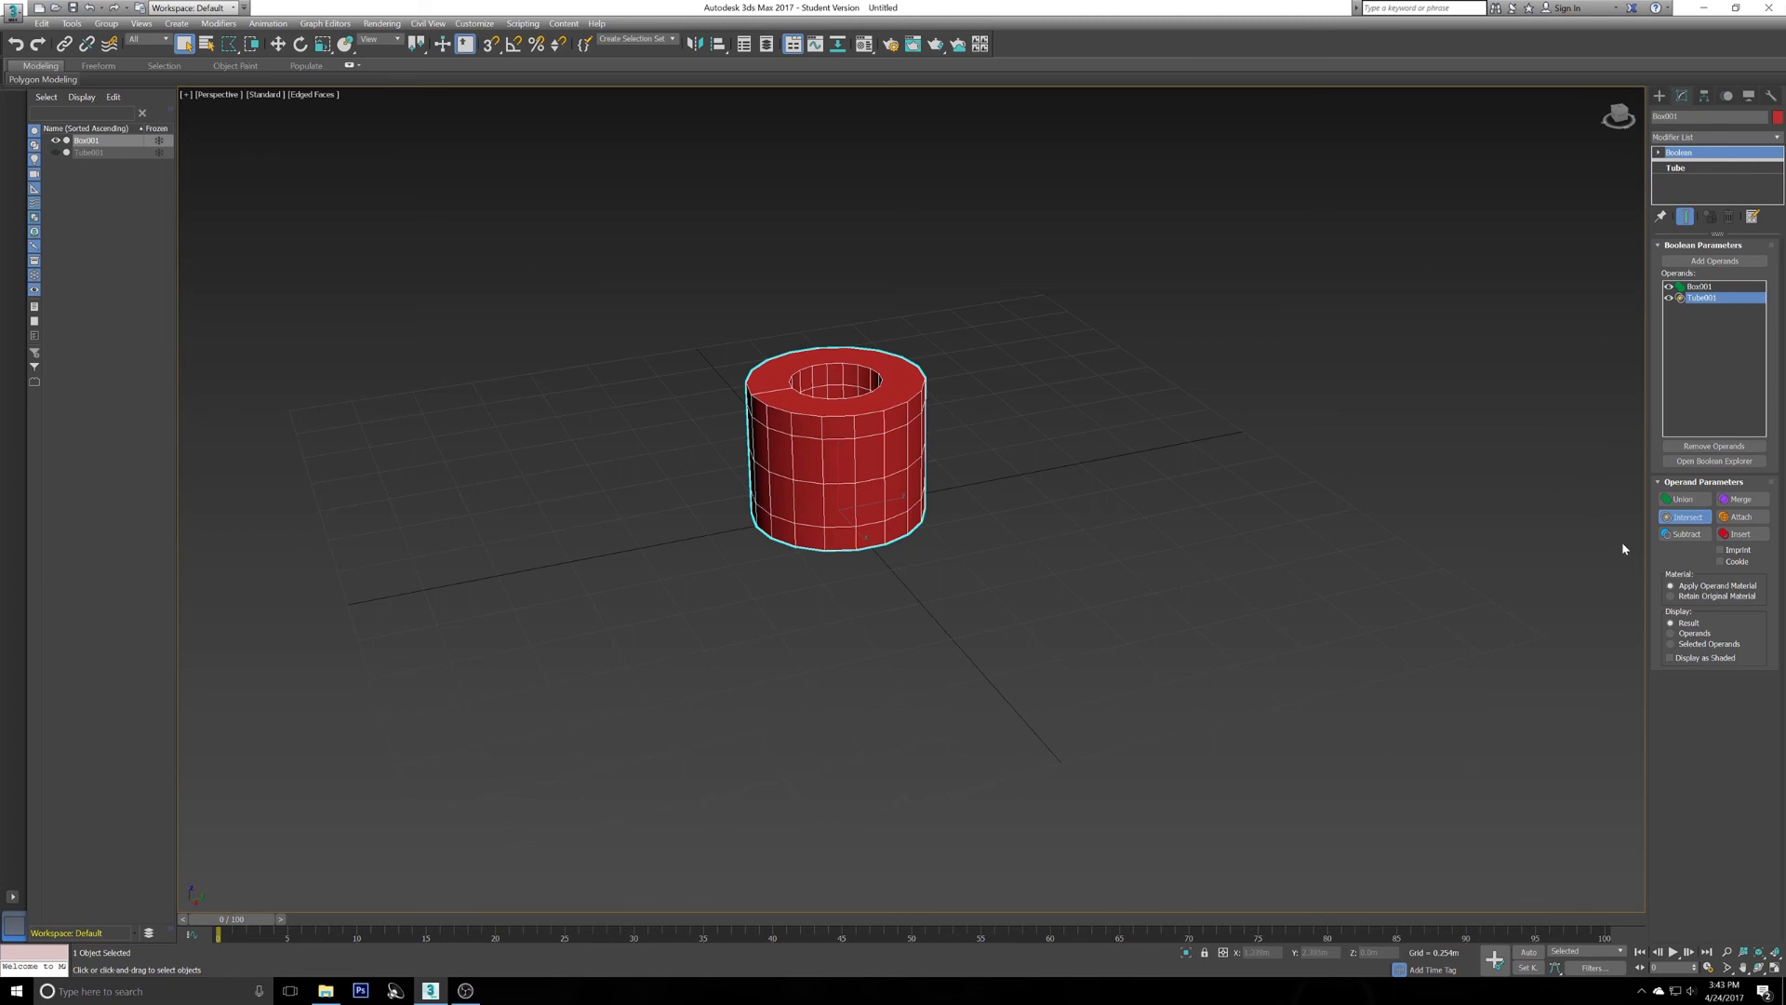
click(1671, 534)
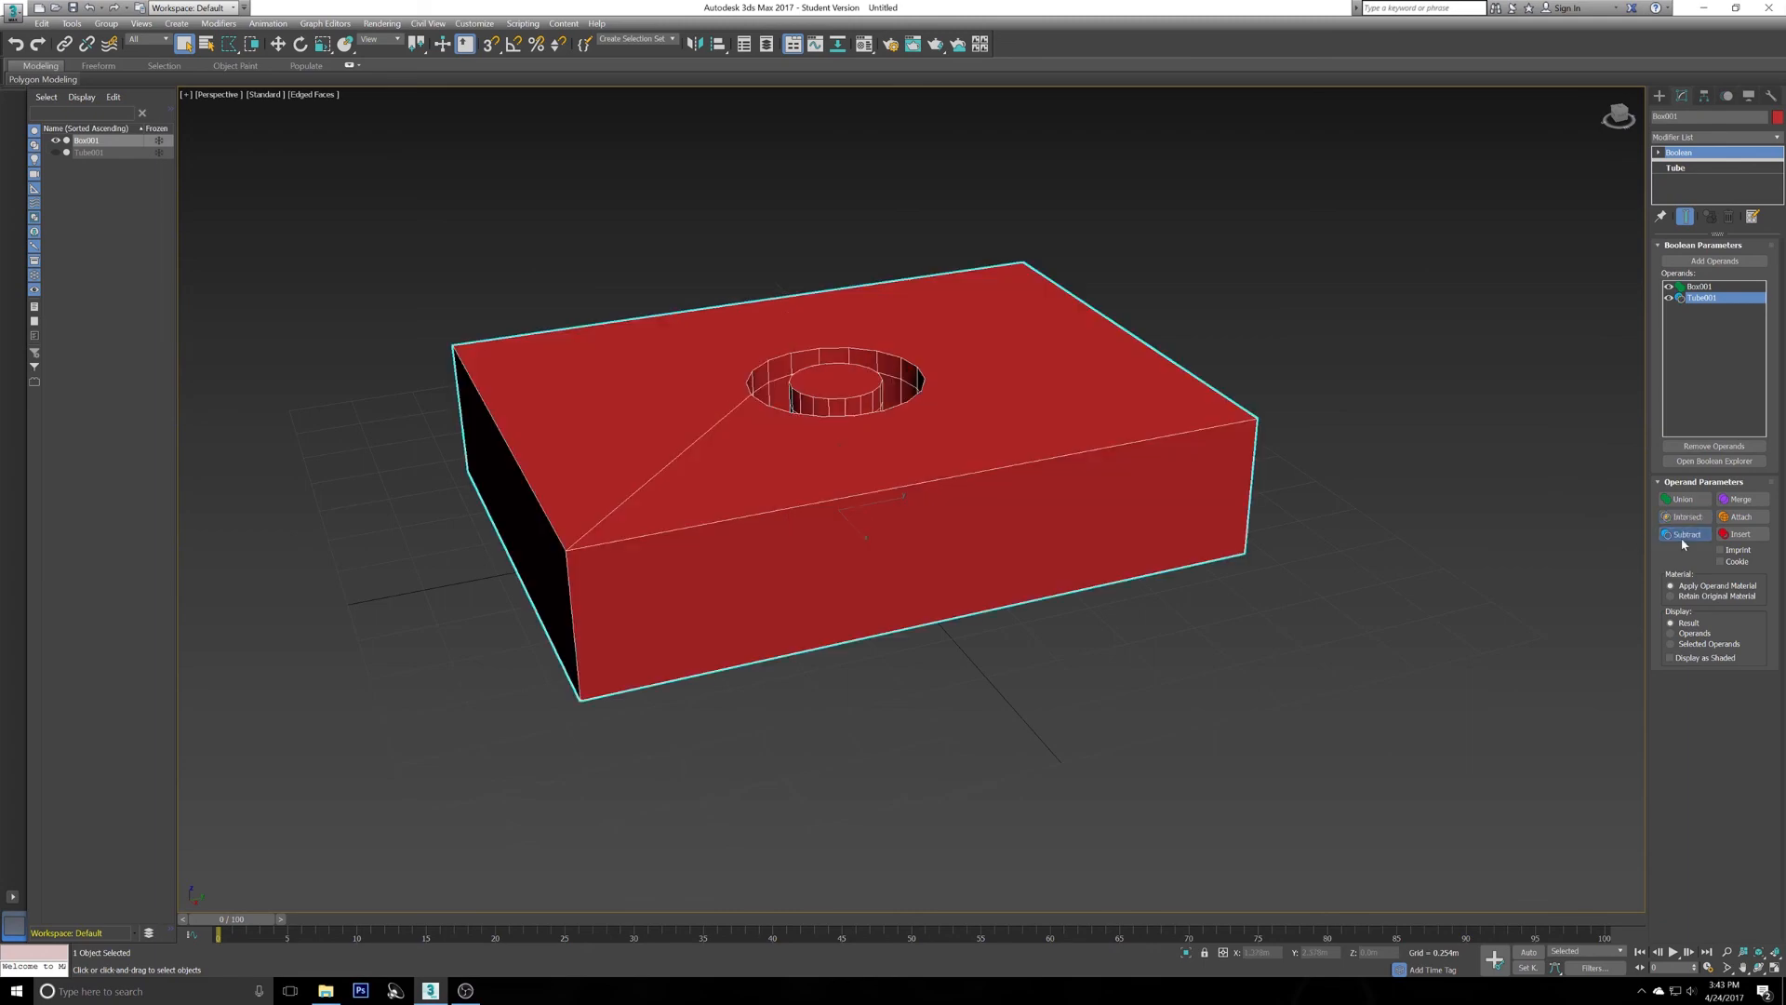